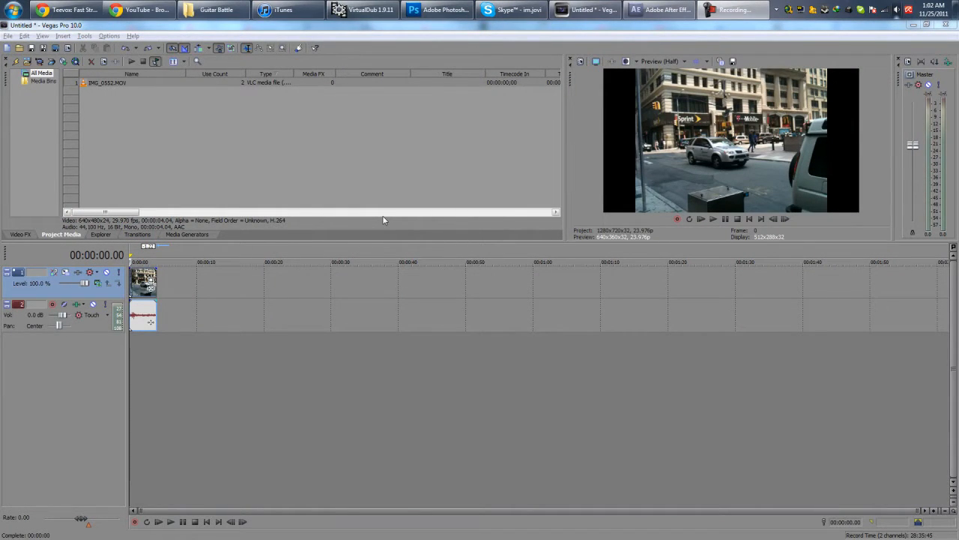
mouse_move(882, 263)
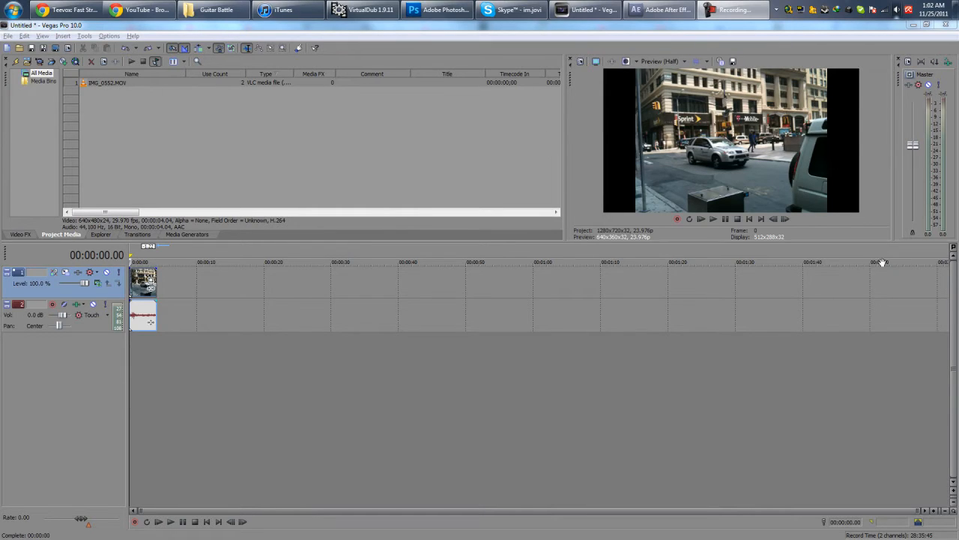
mouse_move(269, 206)
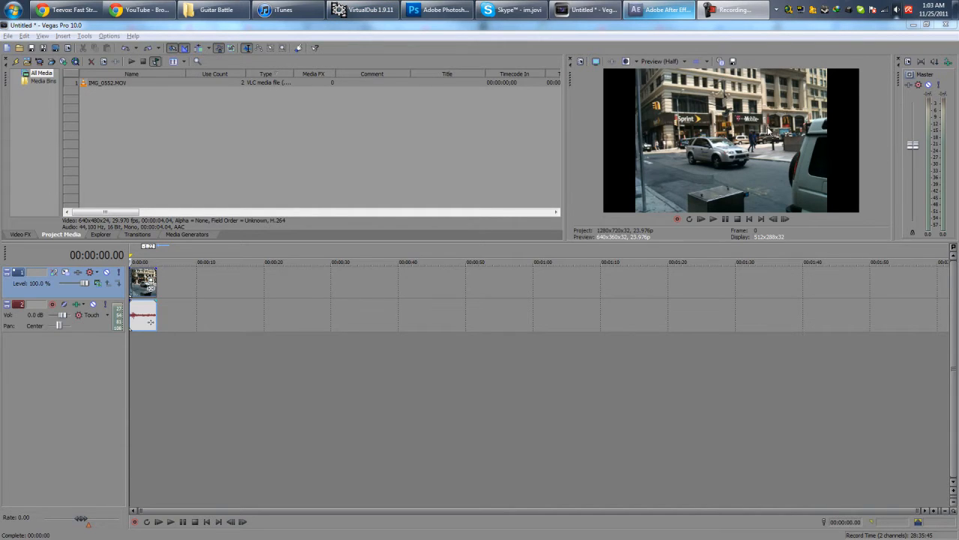
mouse_move(826, 80)
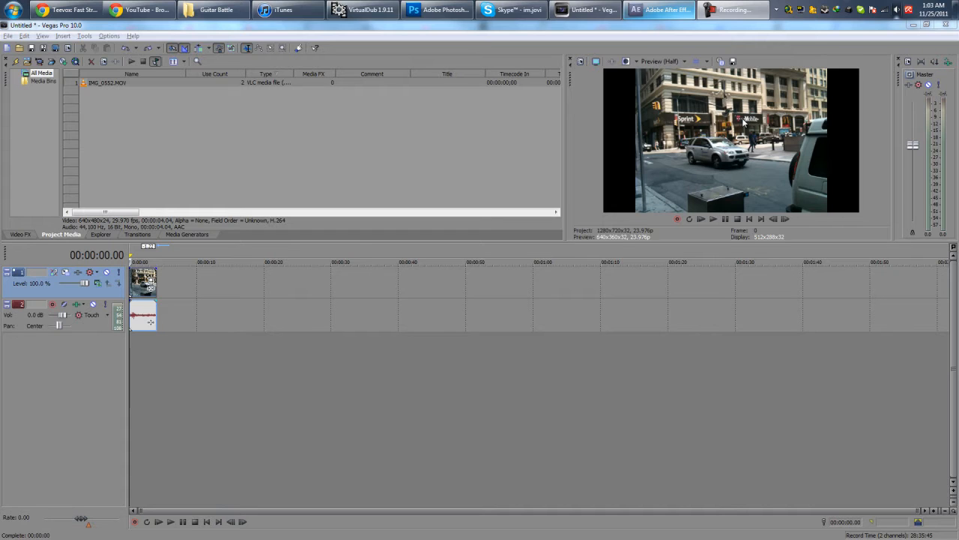
mouse_move(422, 243)
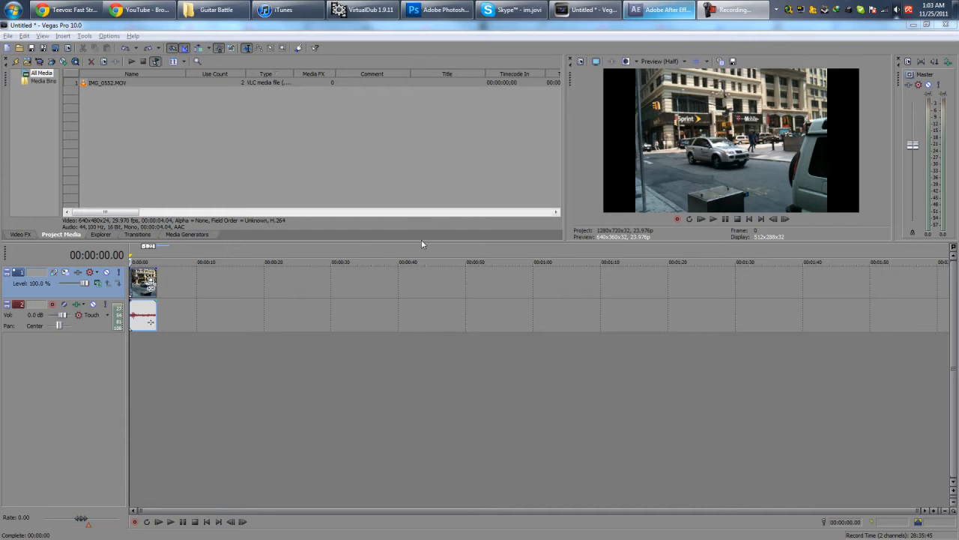
- Turn off the Maintain Aspect Ratio switch on the iPhone video event
right_click(142, 281)
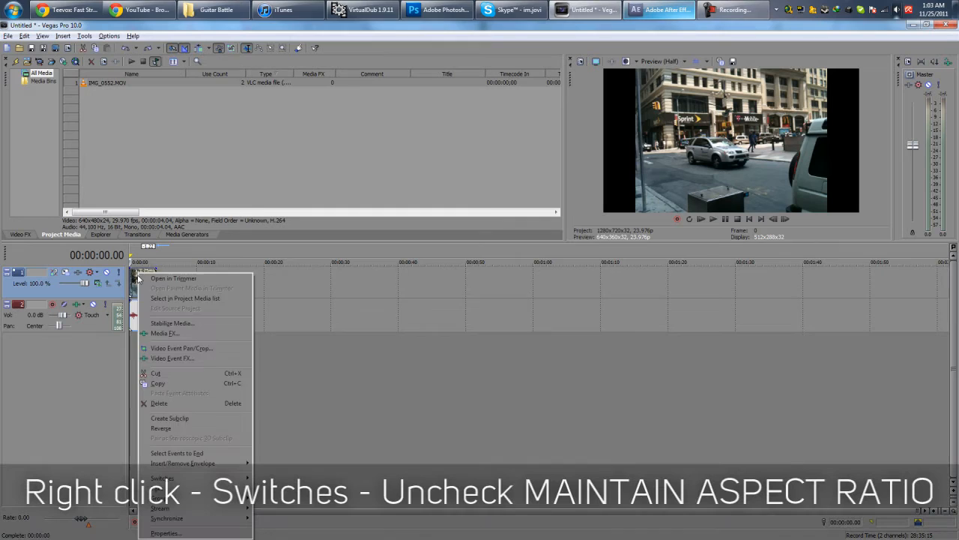
left_click(162, 478)
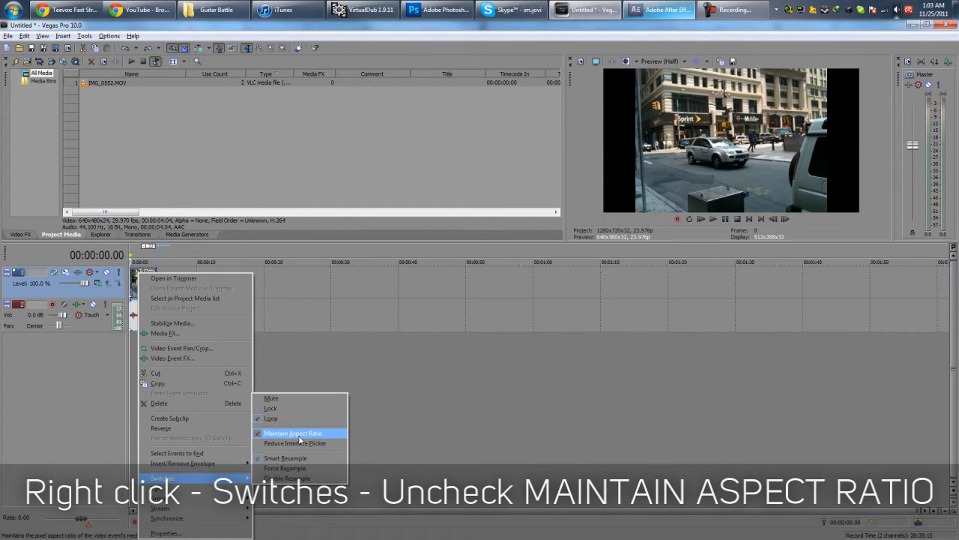
left_click(292, 432)
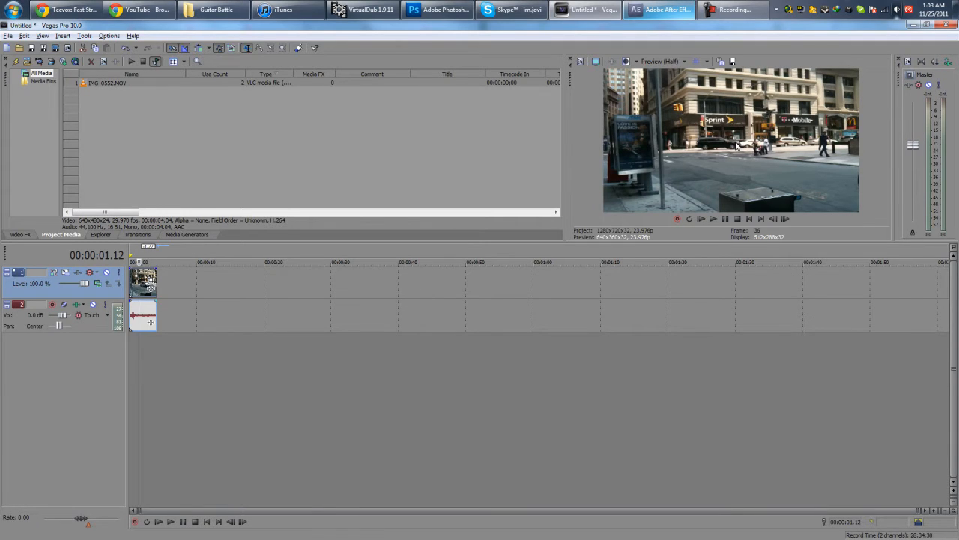
mouse_move(741, 169)
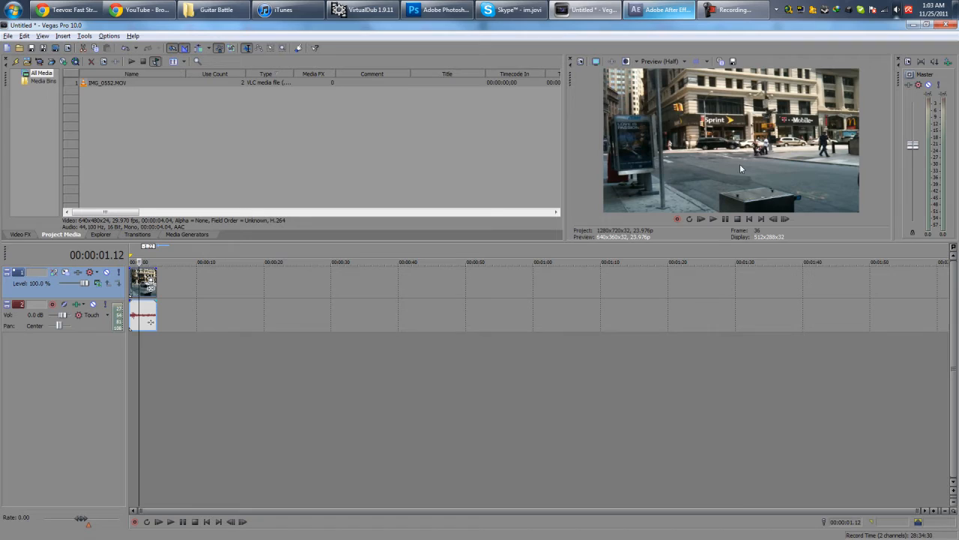
mouse_move(753, 243)
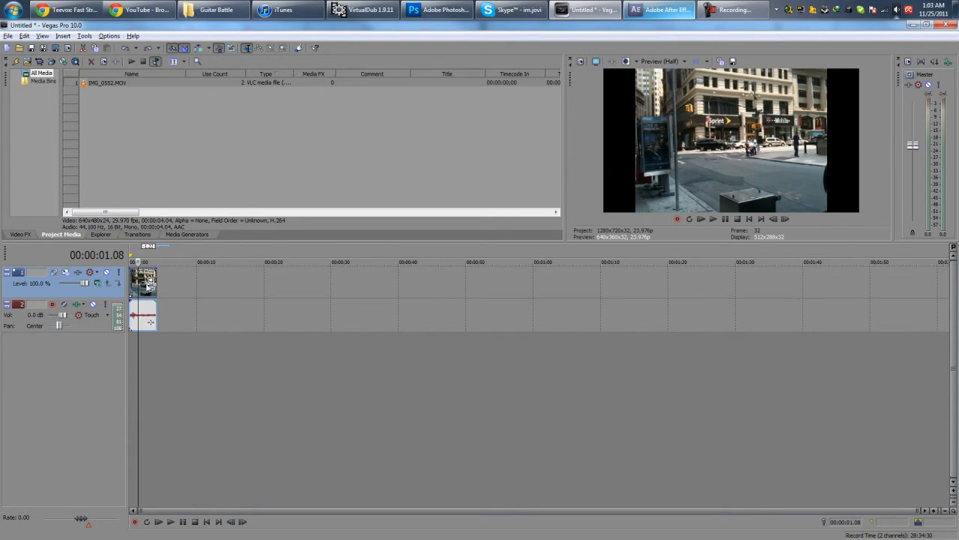
mouse_move(150, 283)
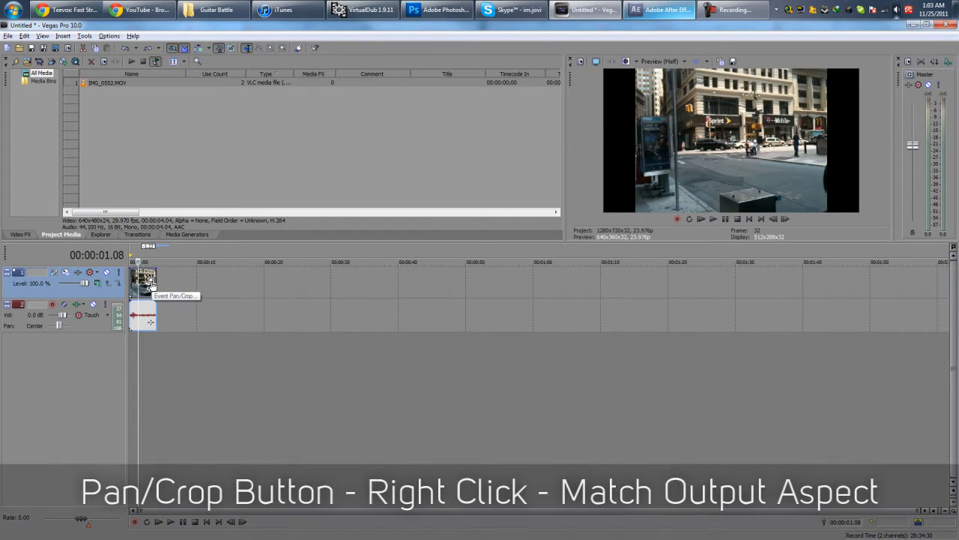
- Apply Match Output Aspect to the clip's frame in Video Event Pan/Crop
right_click(146, 281)
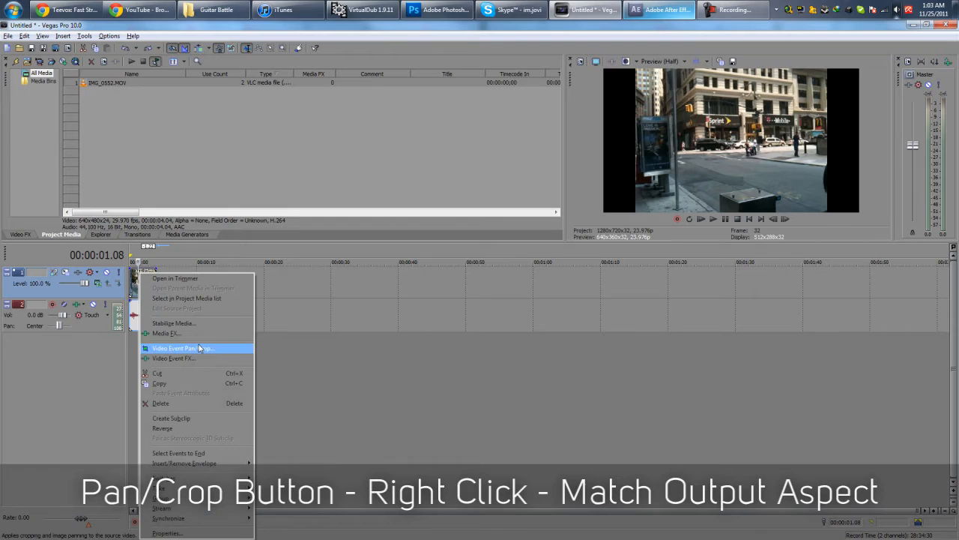
left_click(183, 348)
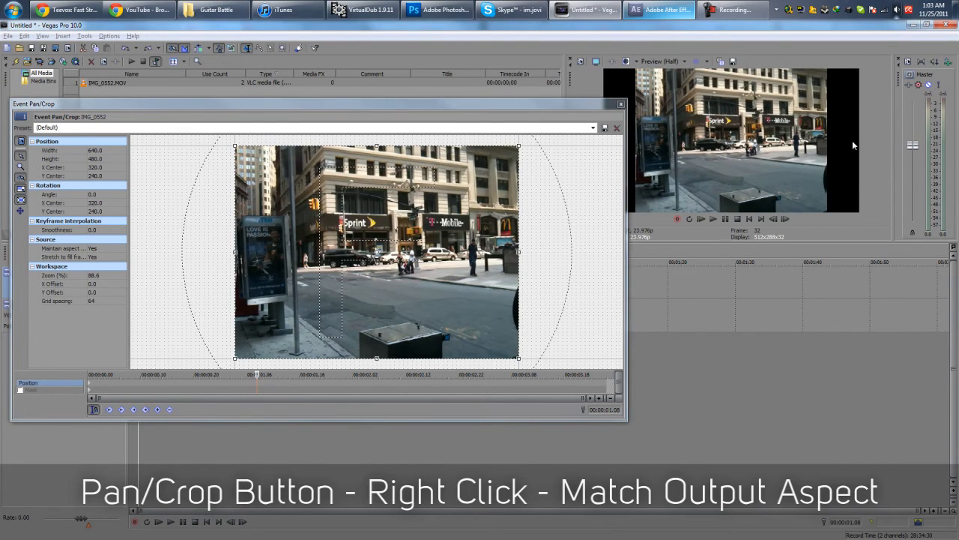
right_click(494, 270)
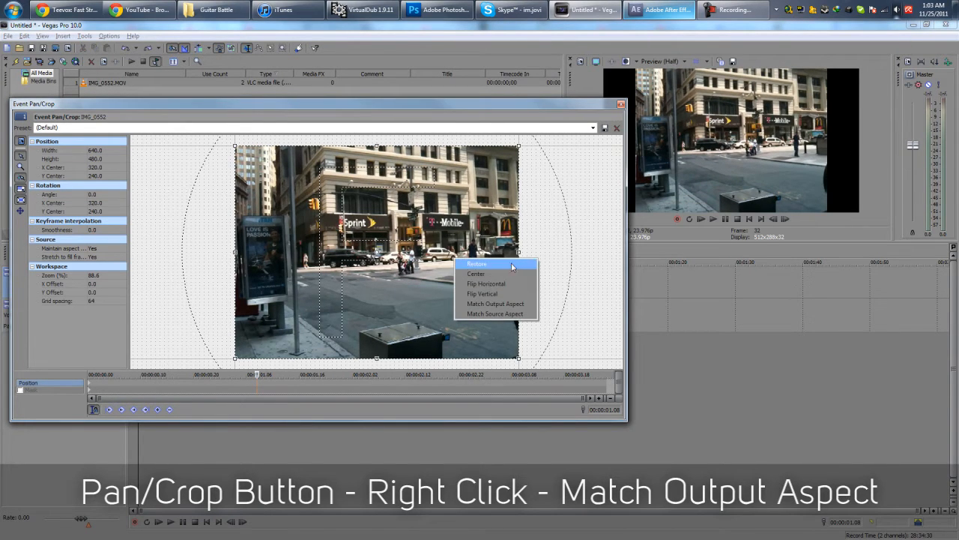
left_click(495, 304)
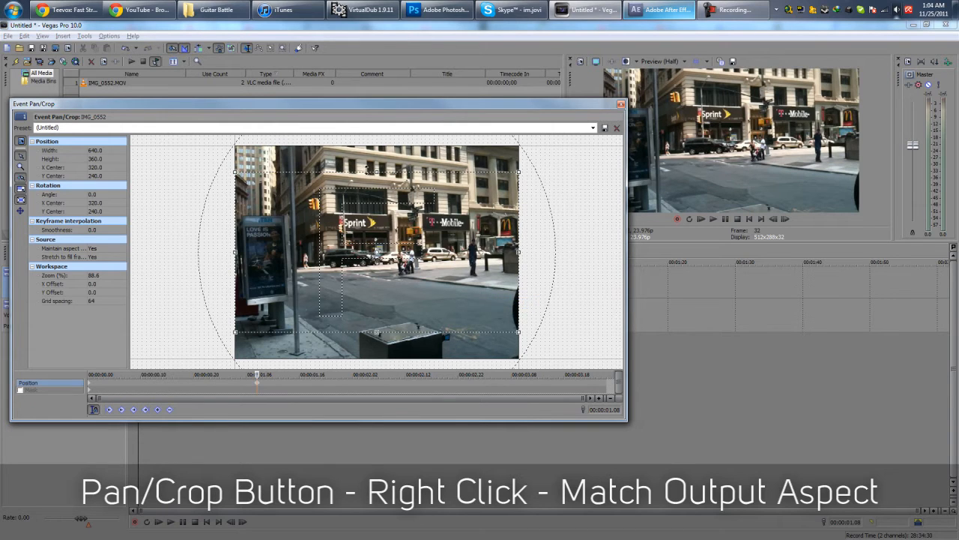
mouse_move(817, 61)
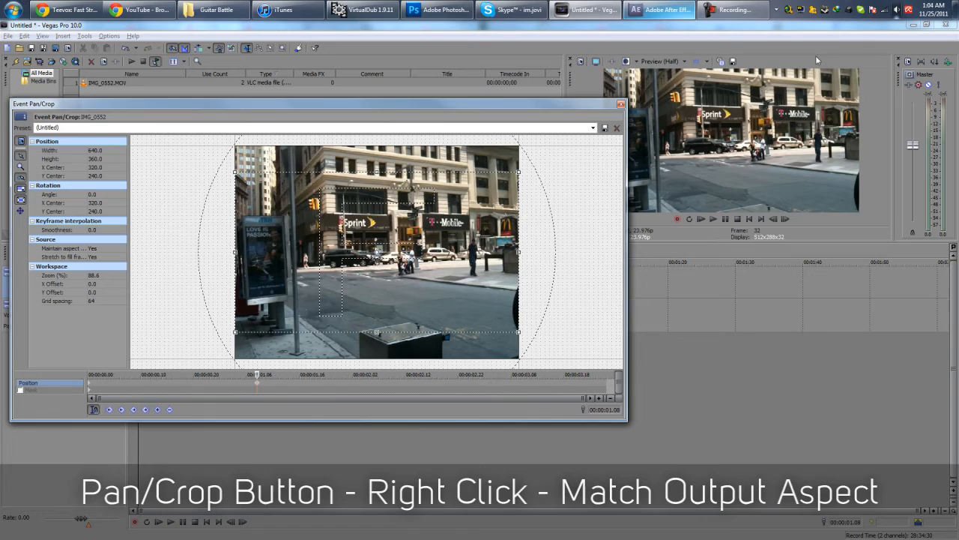
mouse_move(580, 159)
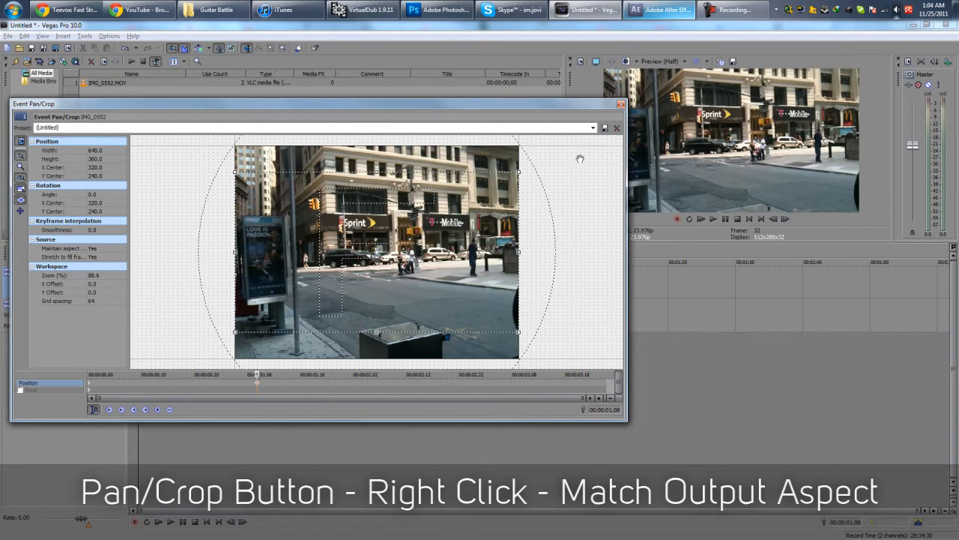
mouse_move(583, 164)
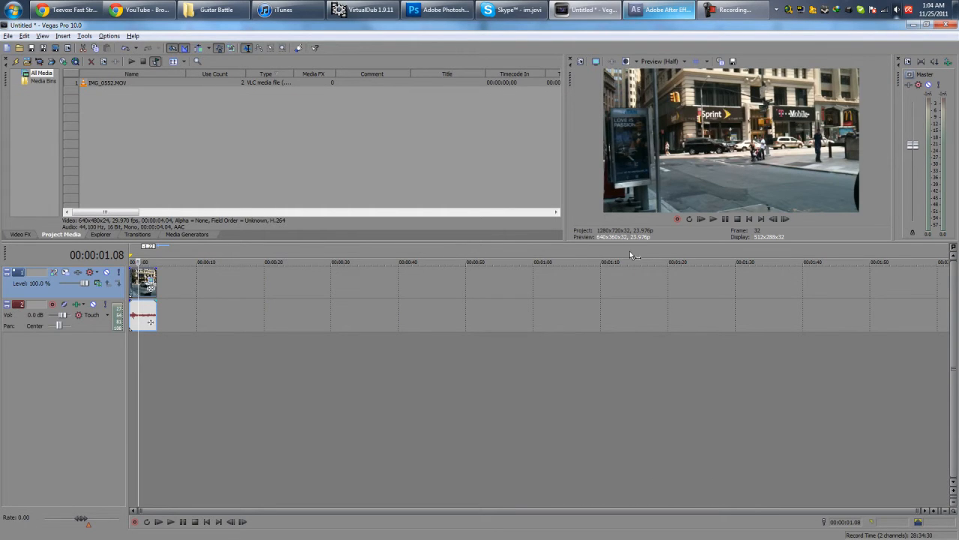
mouse_move(117, 159)
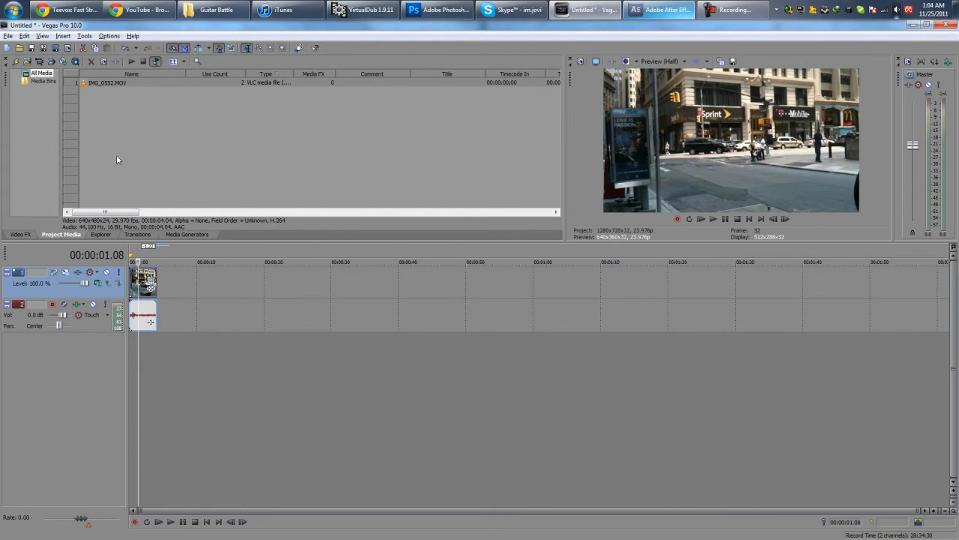
mouse_move(538, 249)
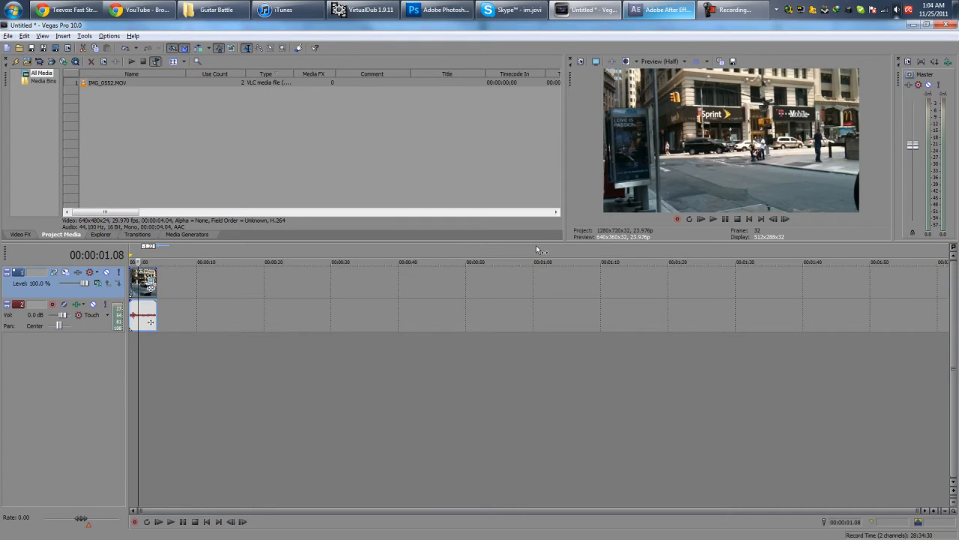
left_click(8, 35)
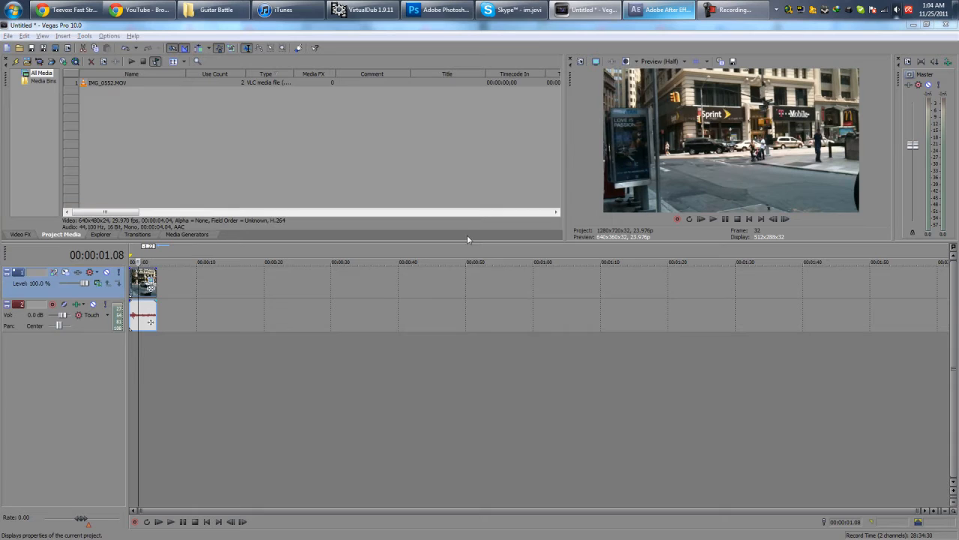
- Apply the HDV 720 1280x720 template with 29.970 (NTSC) frame rate in Project Properties
left_click(19, 48)
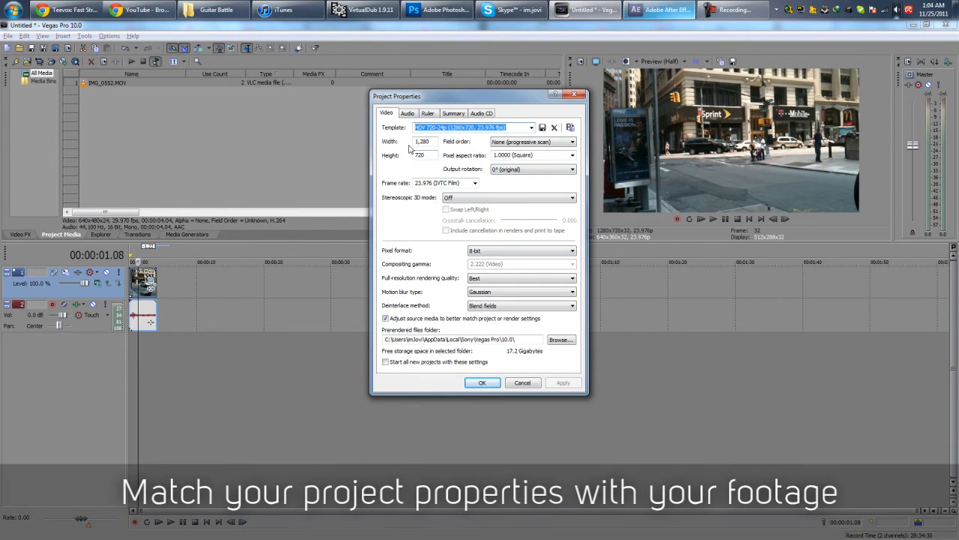
mouse_move(483, 186)
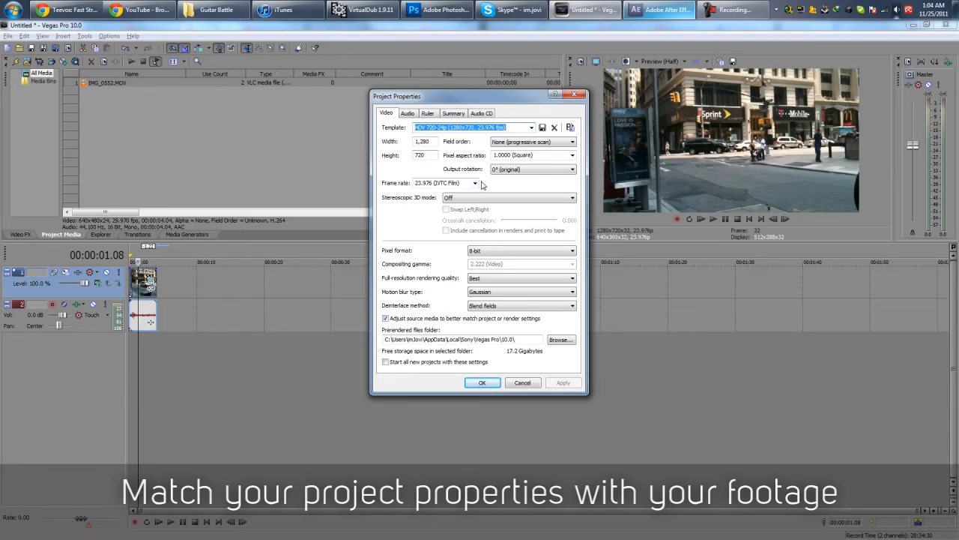
mouse_move(607, 305)
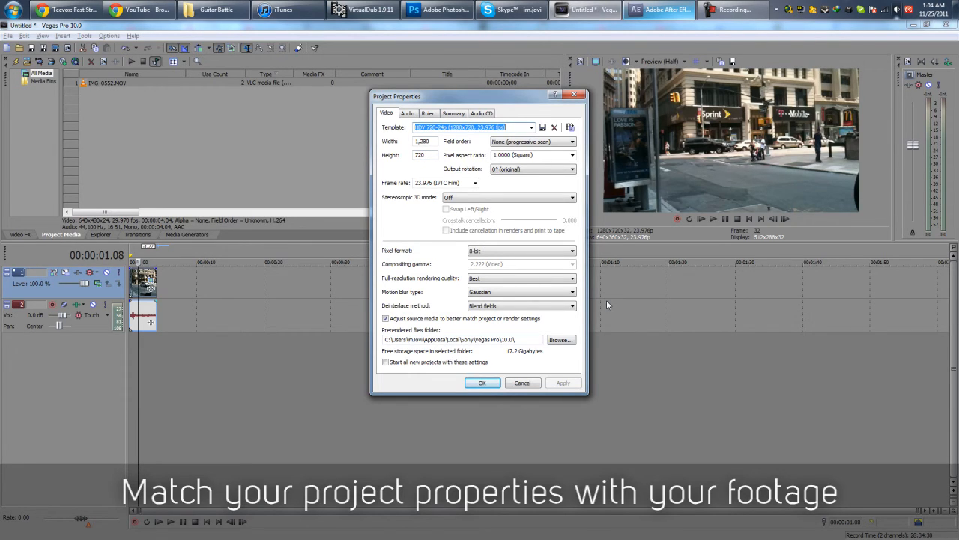
mouse_move(435, 383)
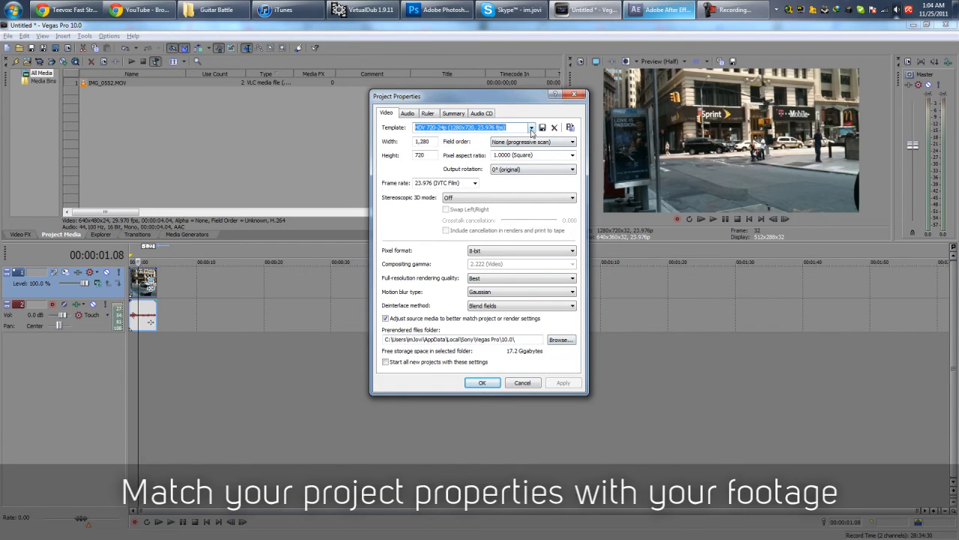
left_click(531, 126)
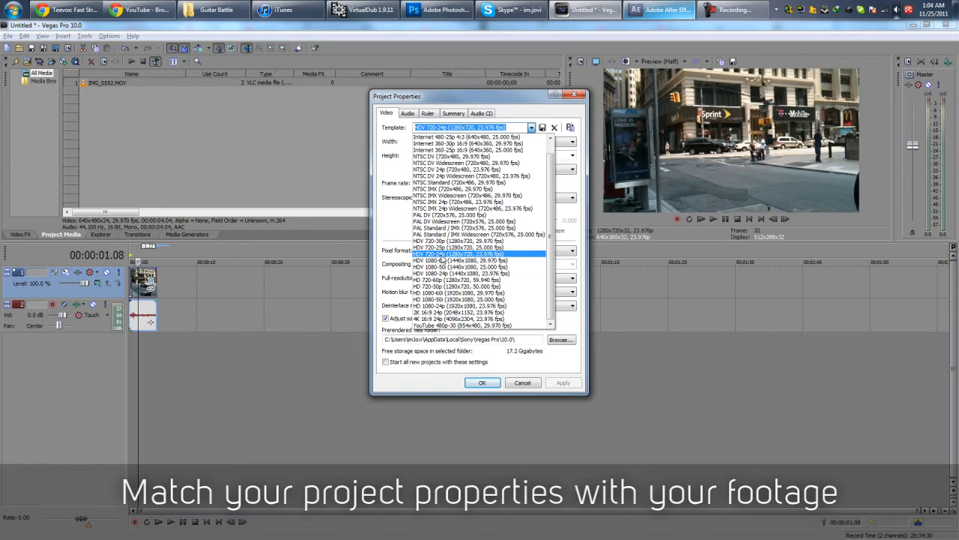
left_click(461, 253)
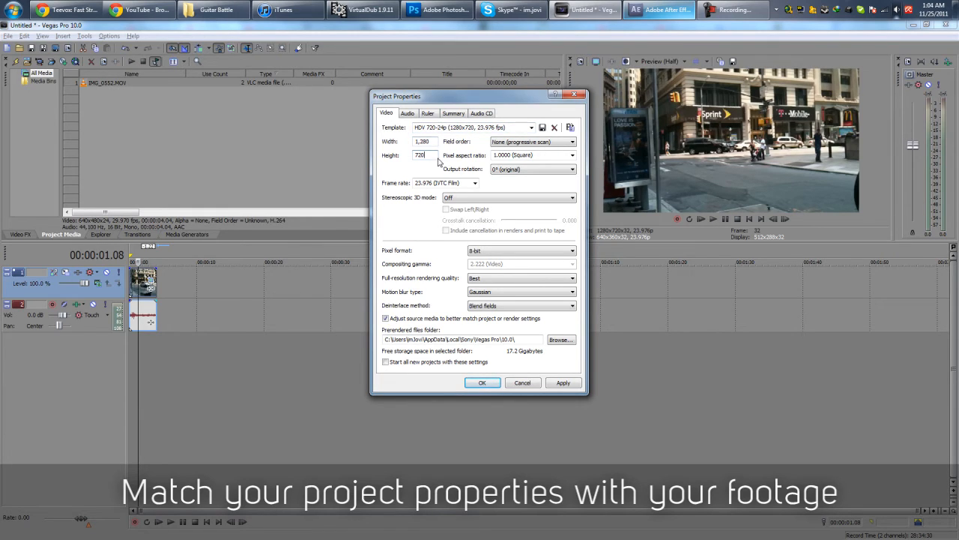
mouse_move(454, 136)
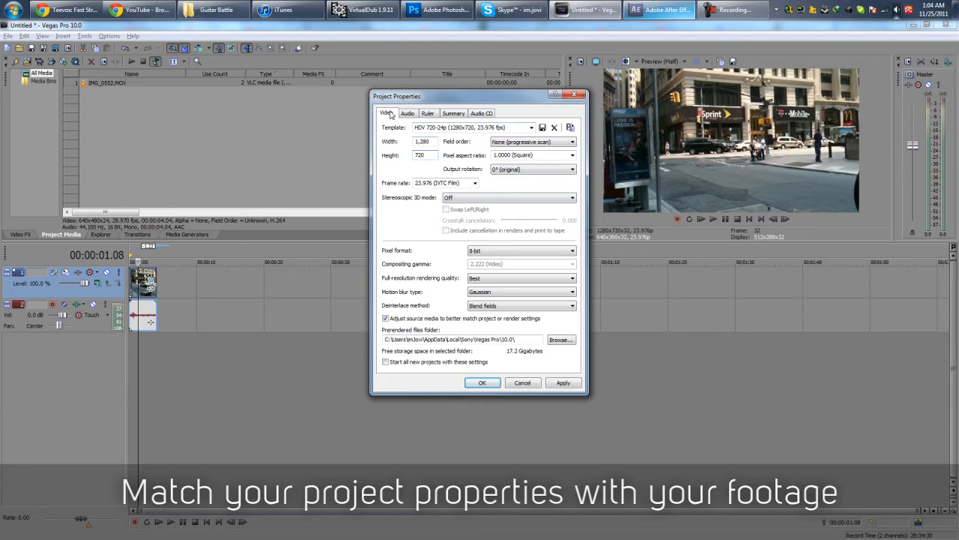
left_click(475, 183)
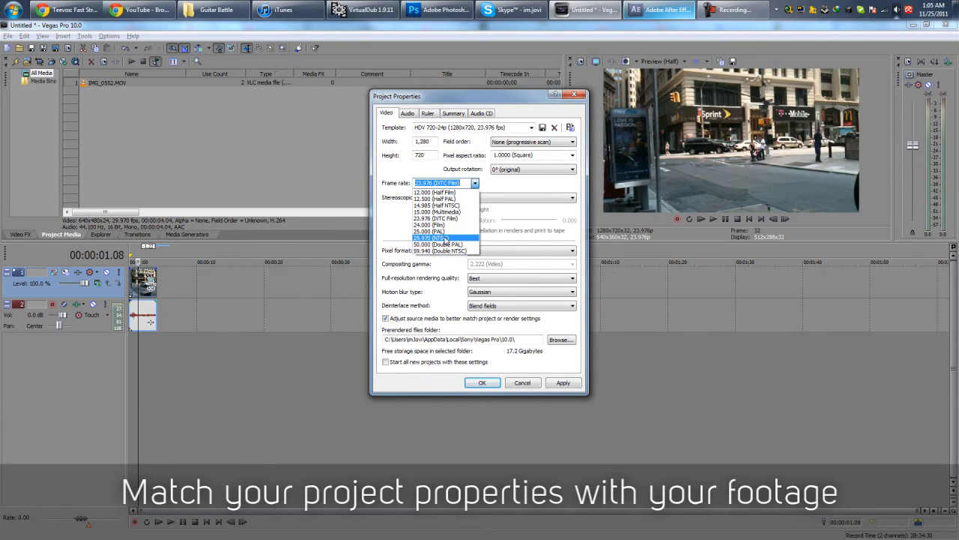
left_click(438, 250)
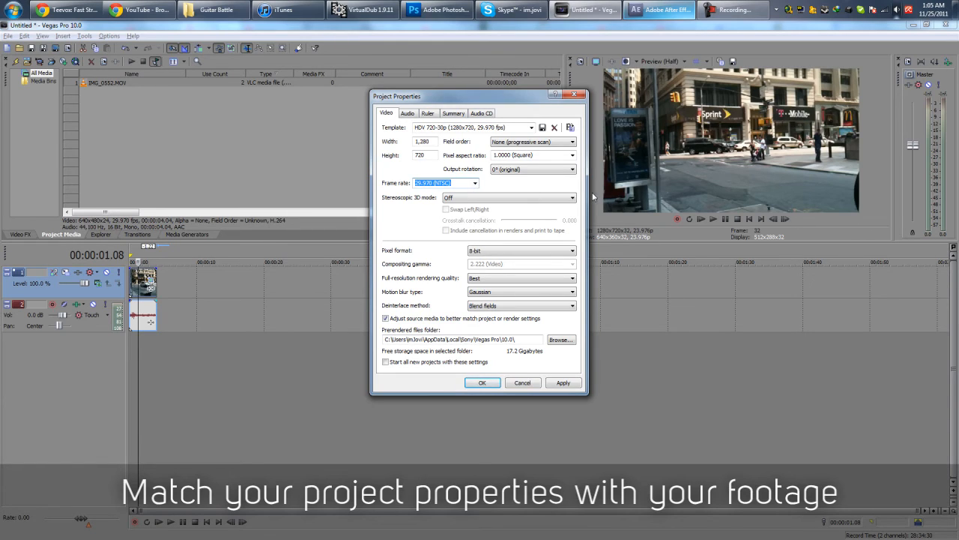
mouse_move(536, 389)
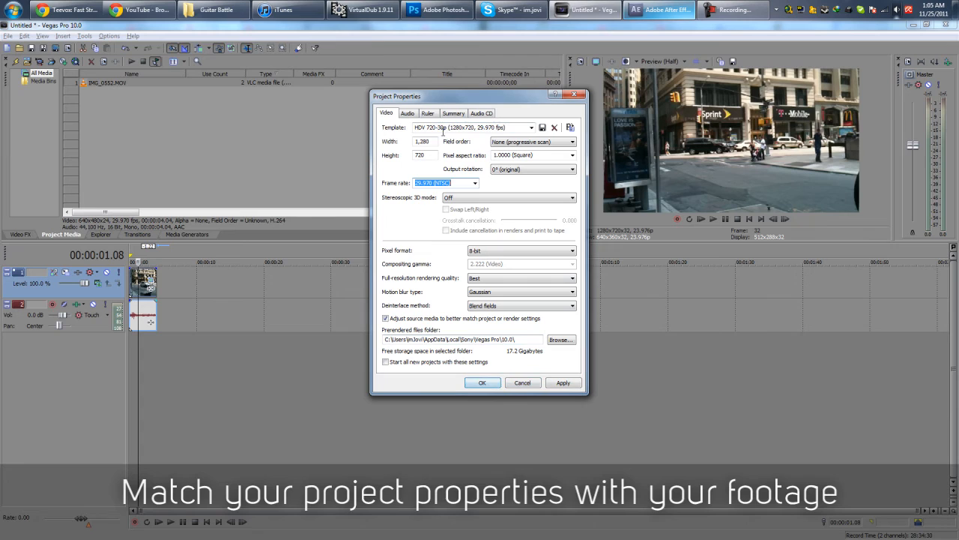
left_click(482, 383)
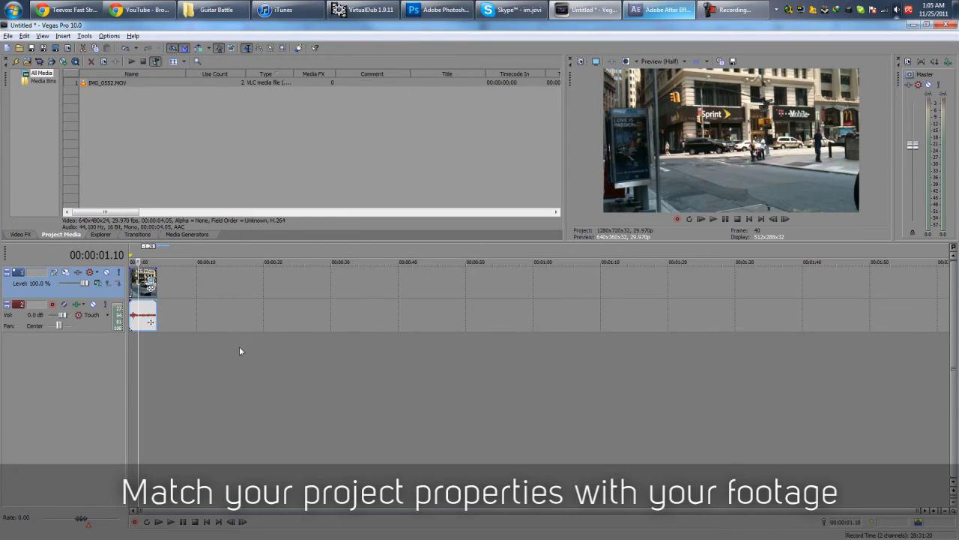
- Enable Disable Resample on the clip and close the Pan/Crop window
right_click(142, 281)
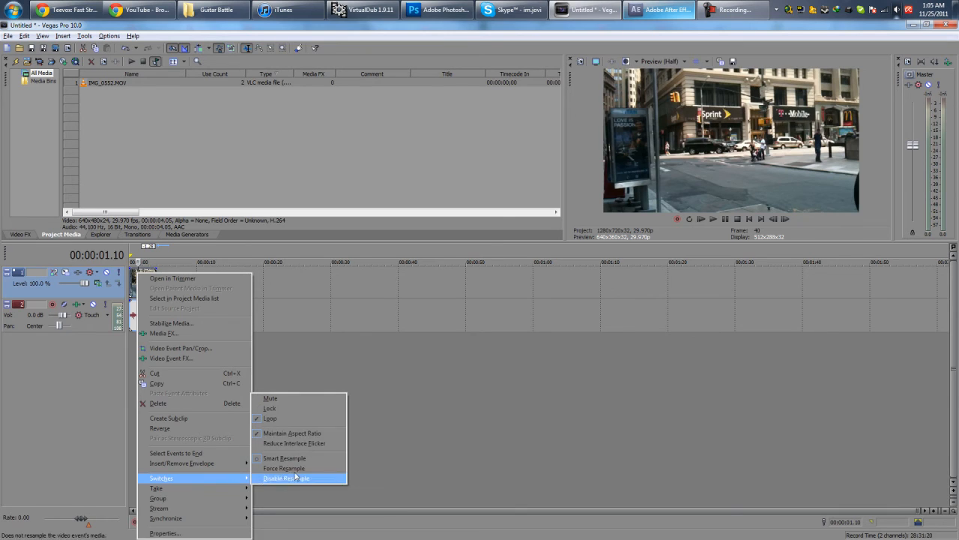
left_click(285, 477)
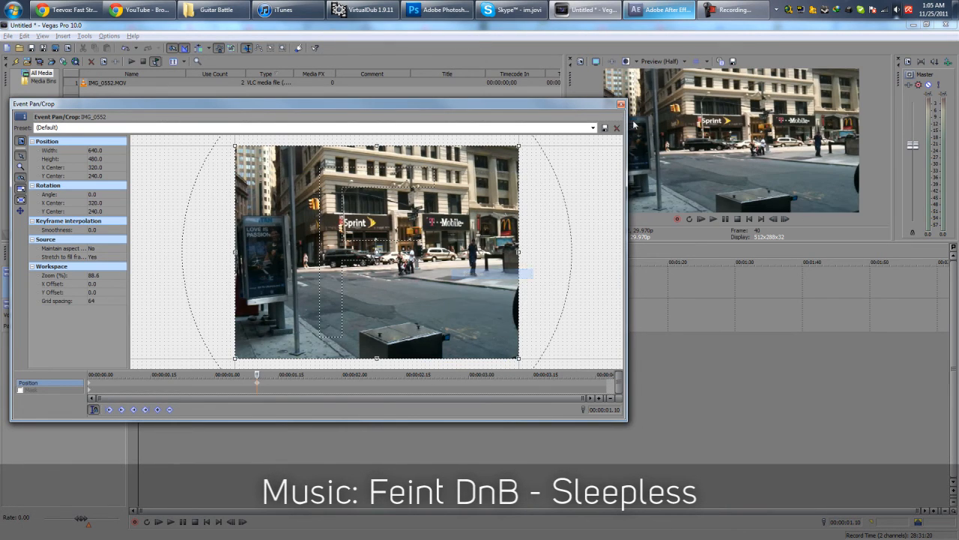
left_click(617, 128)
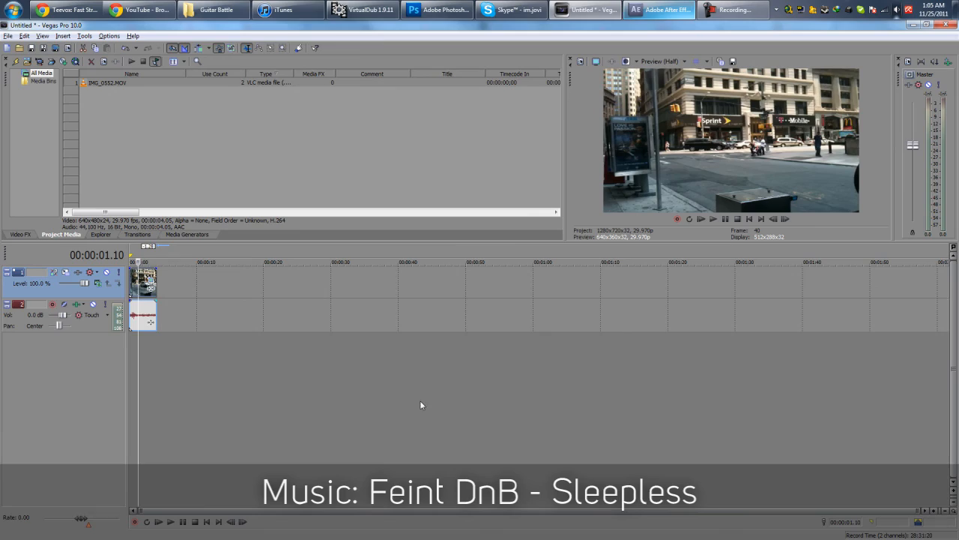